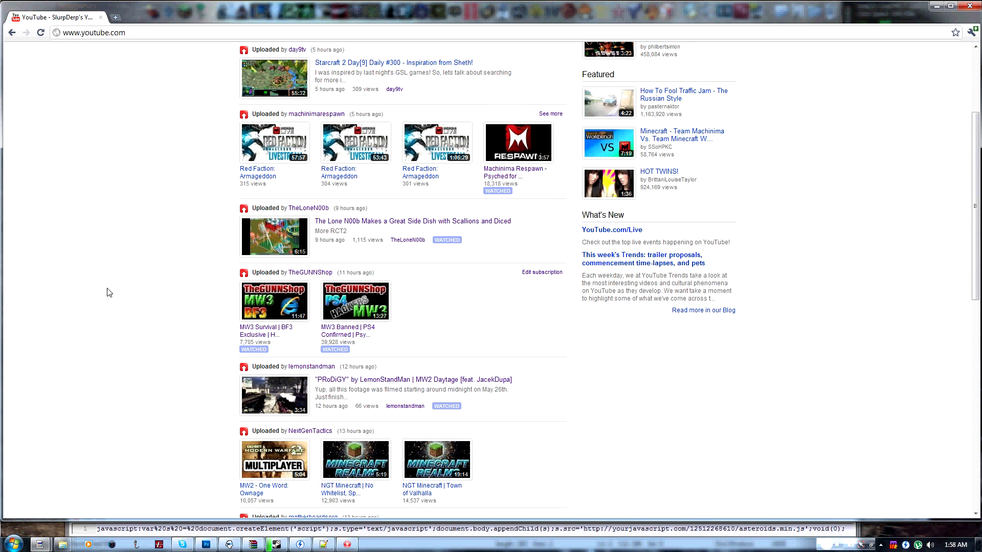
Launch the Asteroids bookmarklet over the YouTube subscriptions page and shoot elements, reaching score 560
{"action": "left_click", "coordinate": [94, 32]}
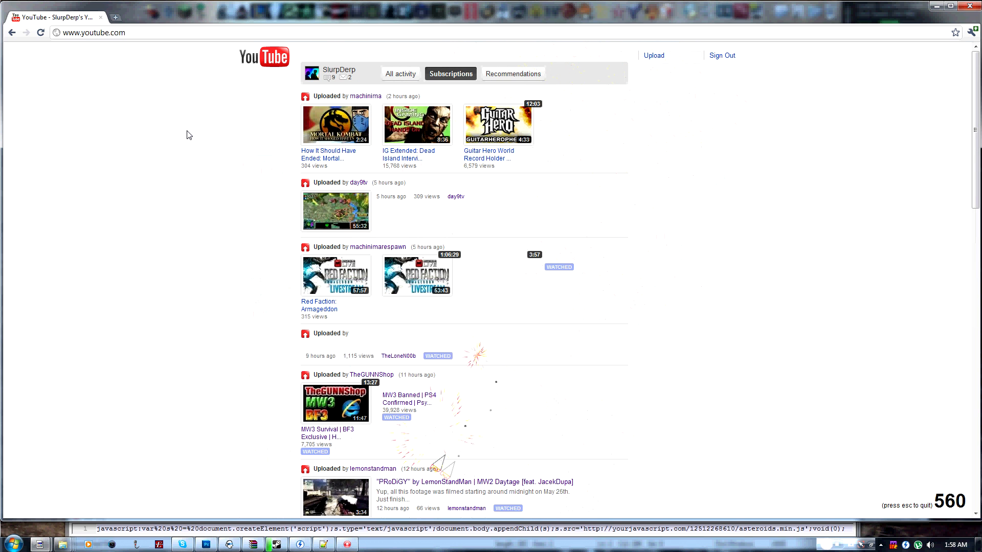
{"action": "left_click", "coordinate": [399, 73]}
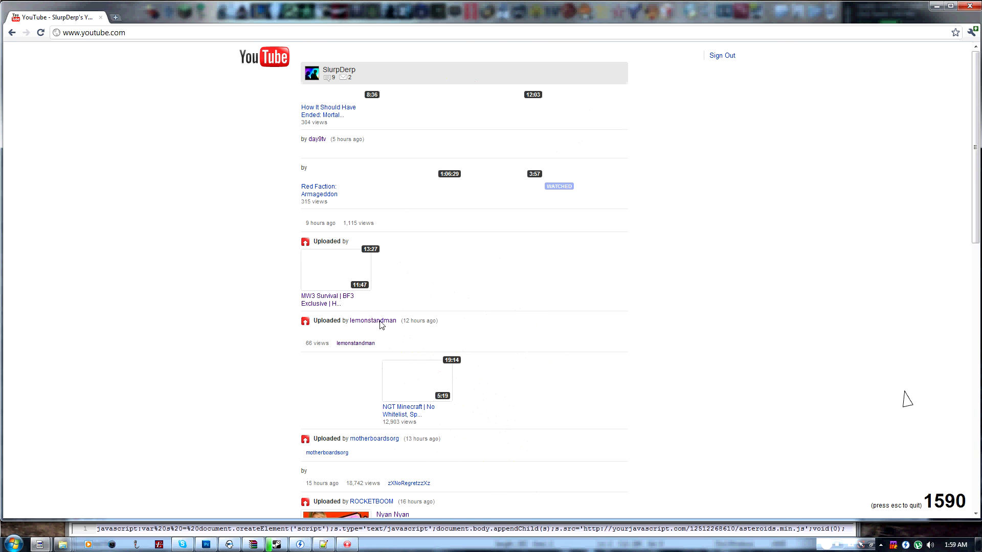
{"action": "mouse_move", "coordinate": [304, 316]}
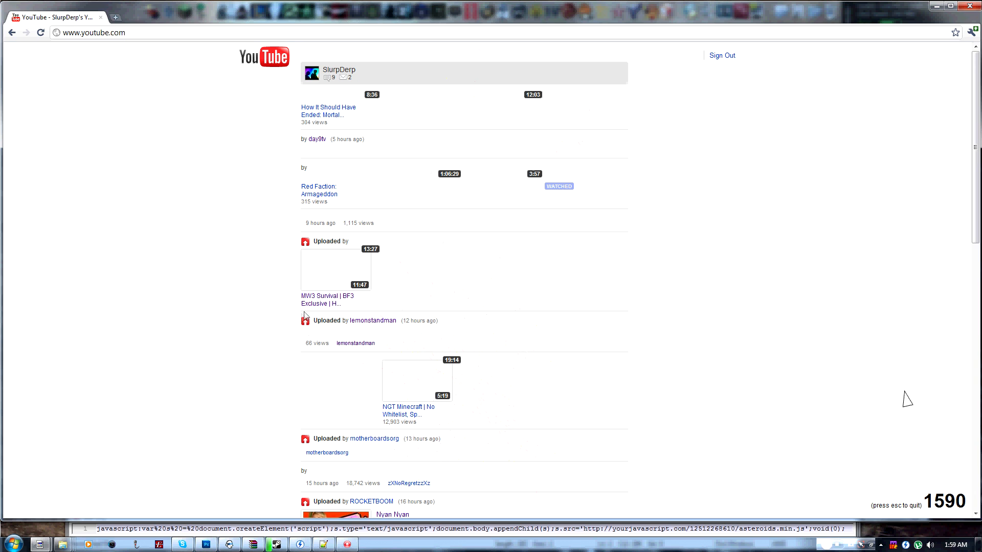